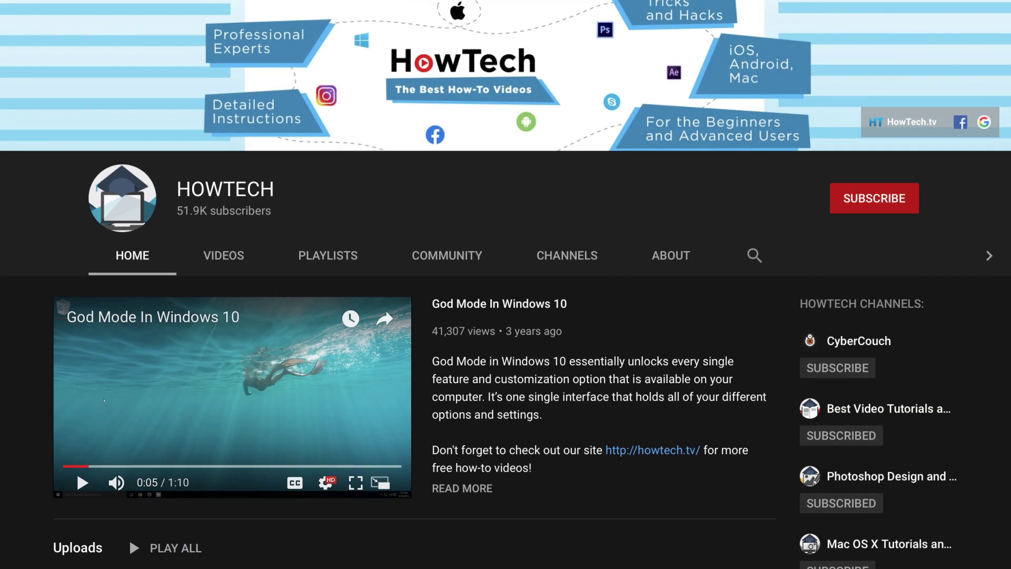
Step: Scroll down the HOWTECH channel page before switching to the portrait in Photoshop
scroll(down, 3)
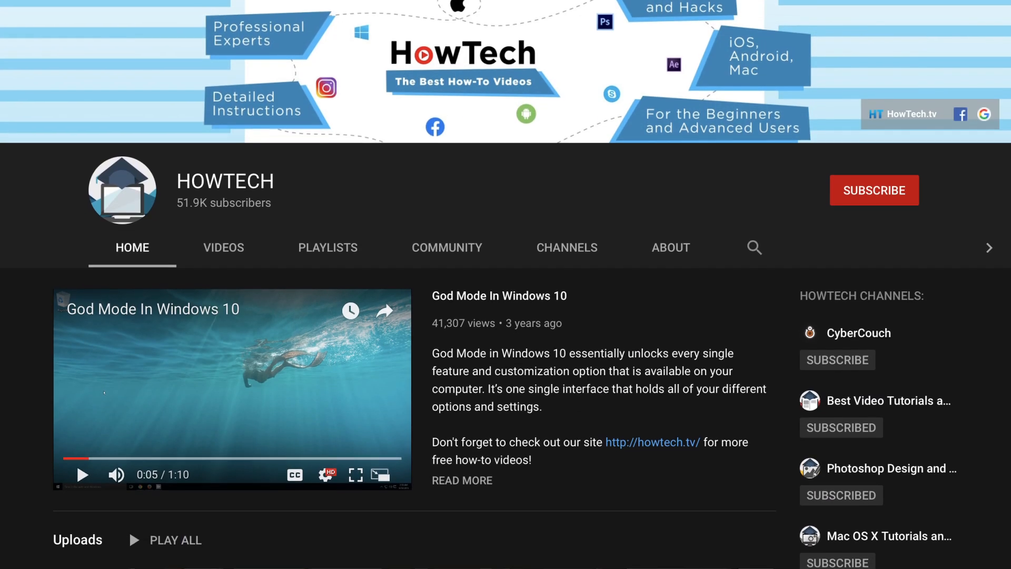
scroll(down, 3)
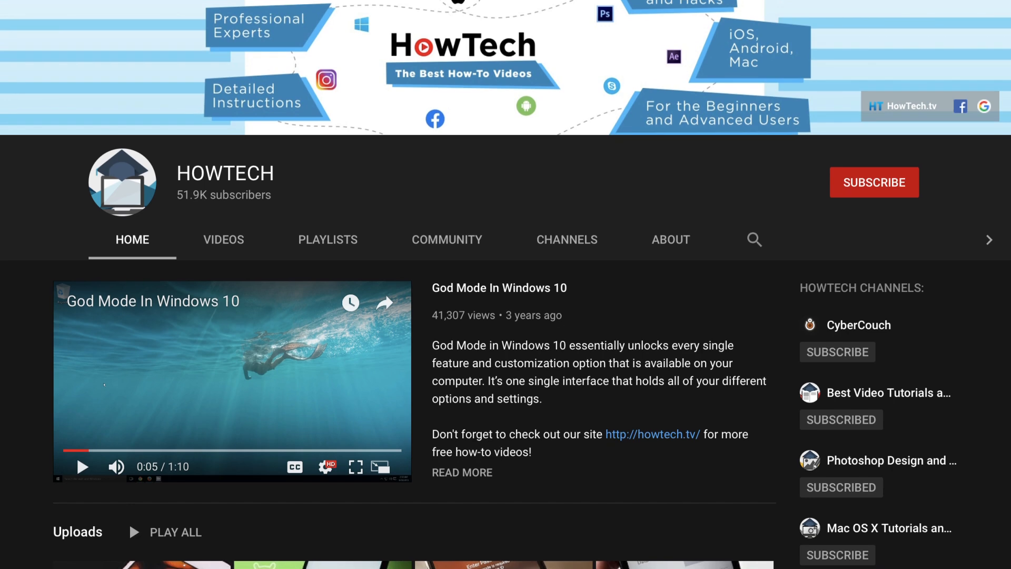
scroll(down, 3)
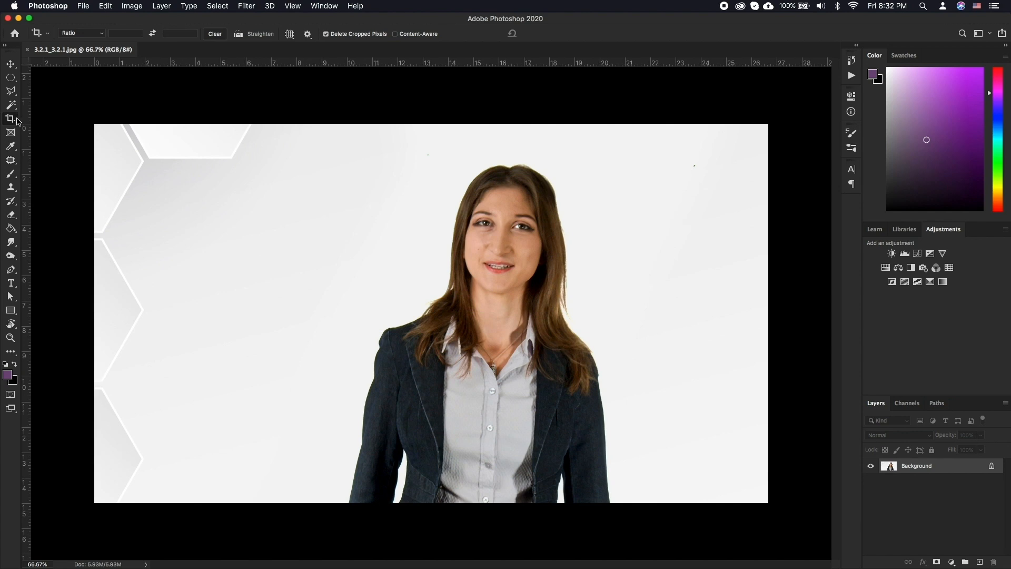
Step: Pick the Crop tool to frame the woman from her head to her chest
click(11, 118)
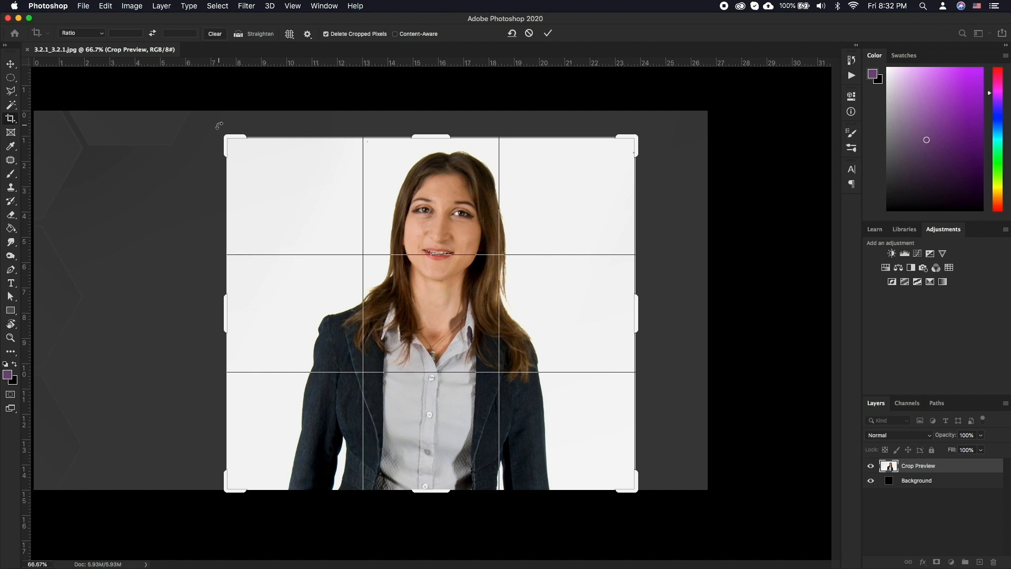
Step: Rotate the crop slightly to straighten the portrait and commit the tighter crop
drag(219, 125, 223, 120)
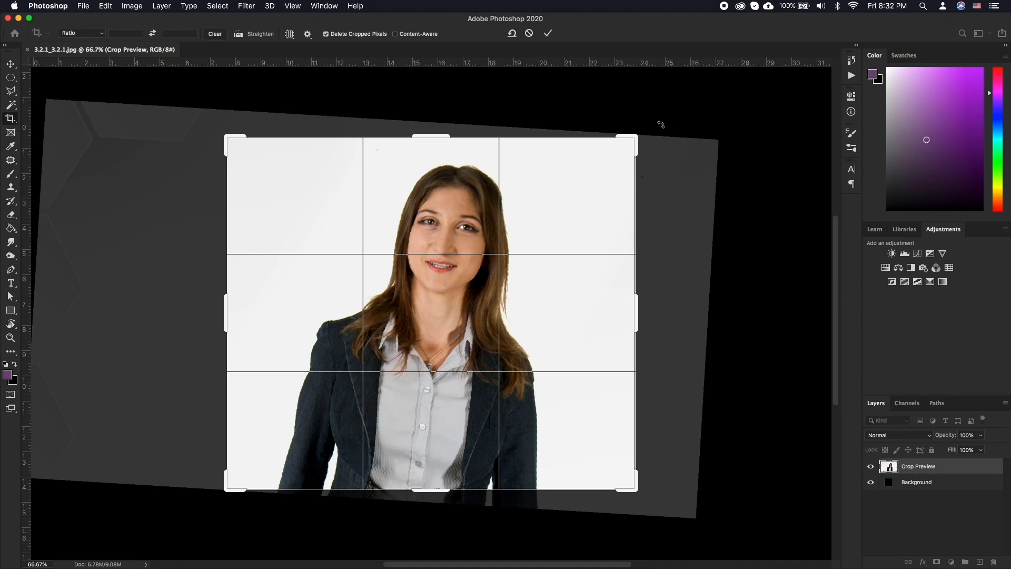
mouse_move(557, 205)
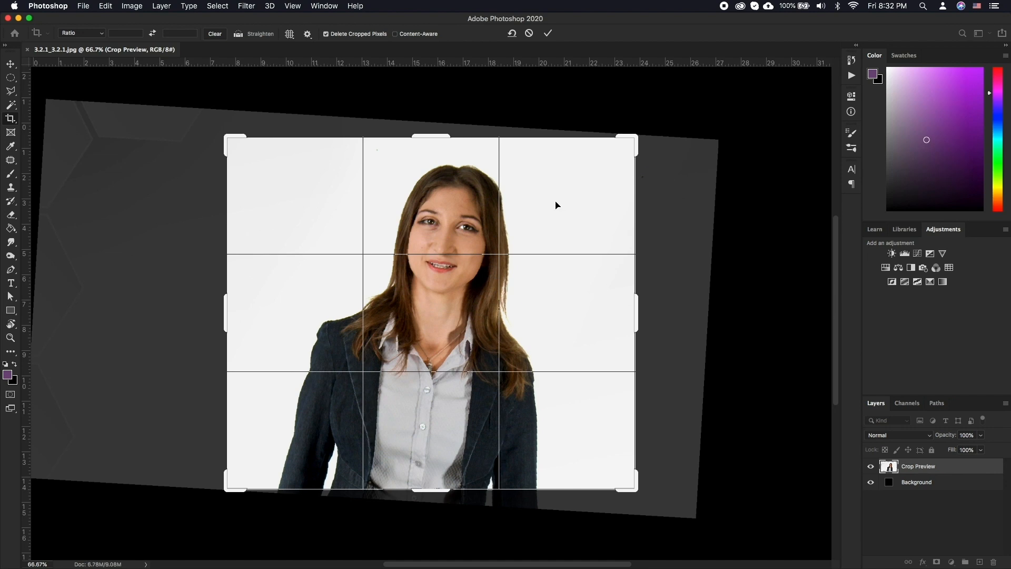
click(548, 33)
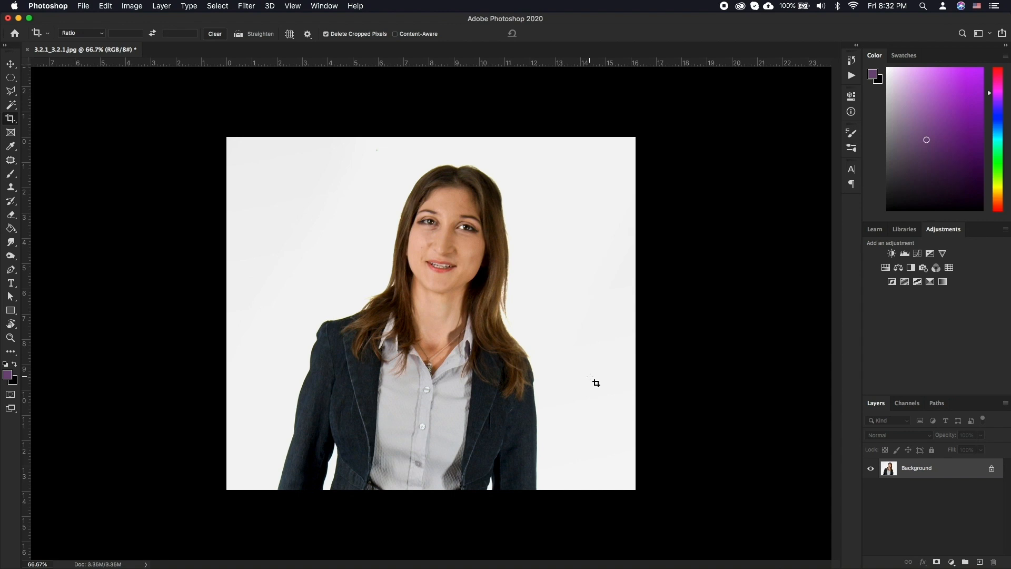
Step: Resize the image to 1600×1380 px with Preserve Details 2.0 resampling via Image Size
click(132, 7)
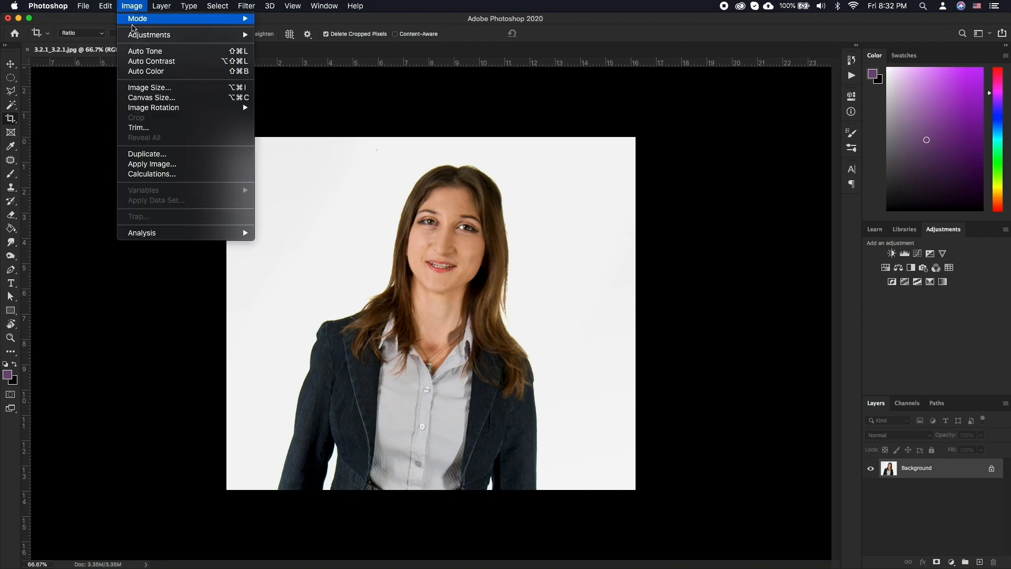
click(148, 88)
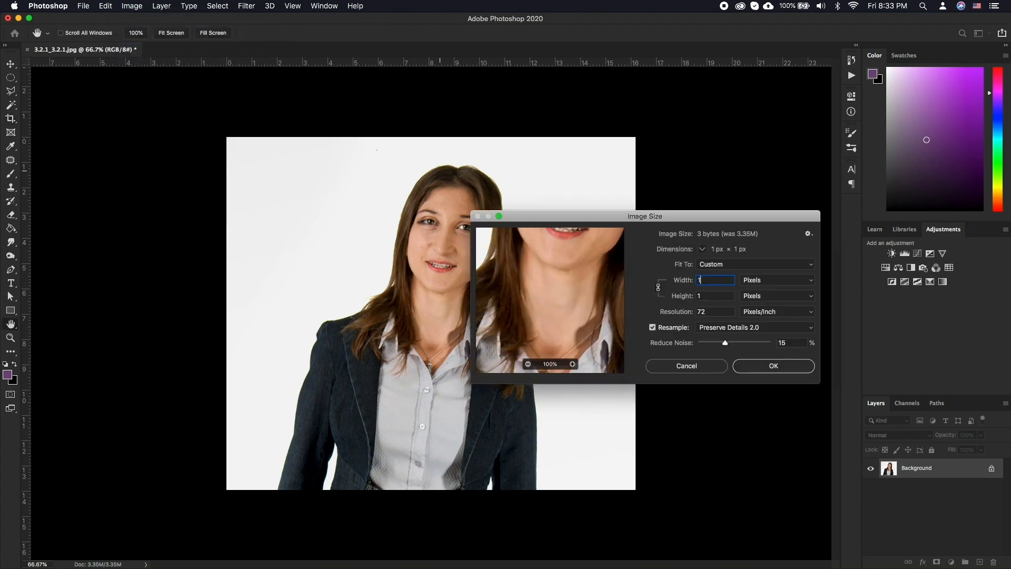
text(1600)
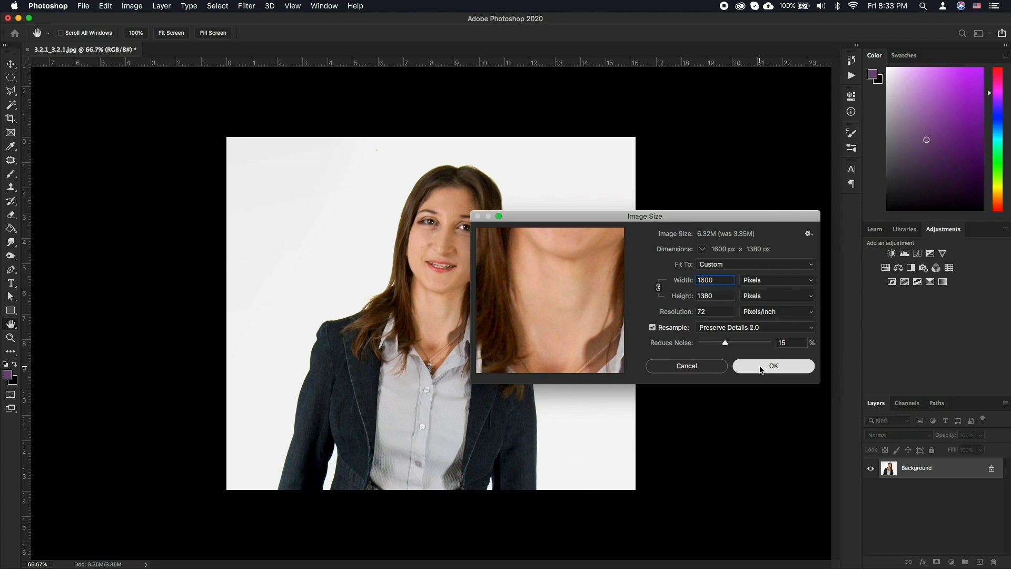
mouse_move(708, 329)
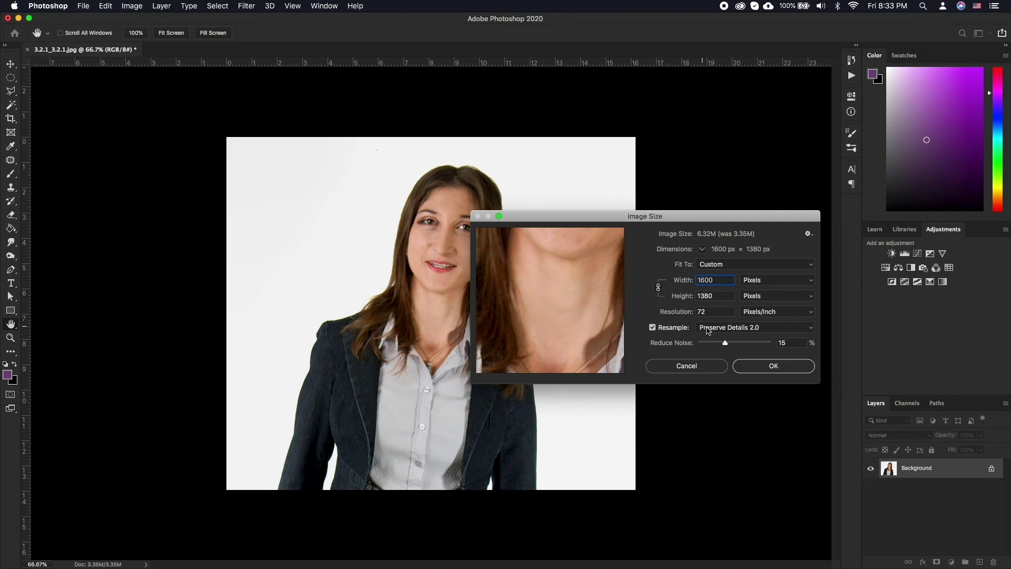
mouse_move(729, 326)
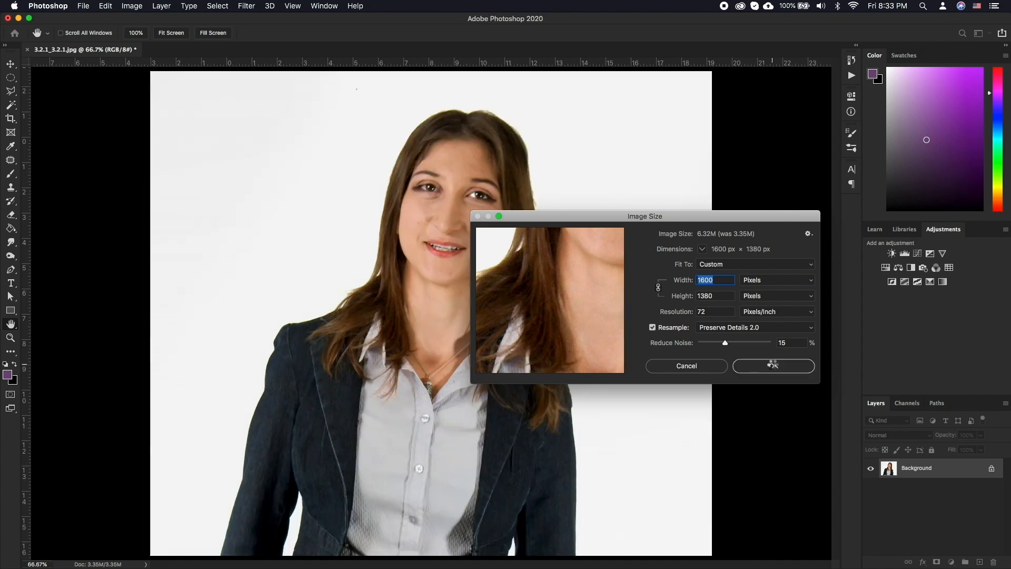
click(773, 365)
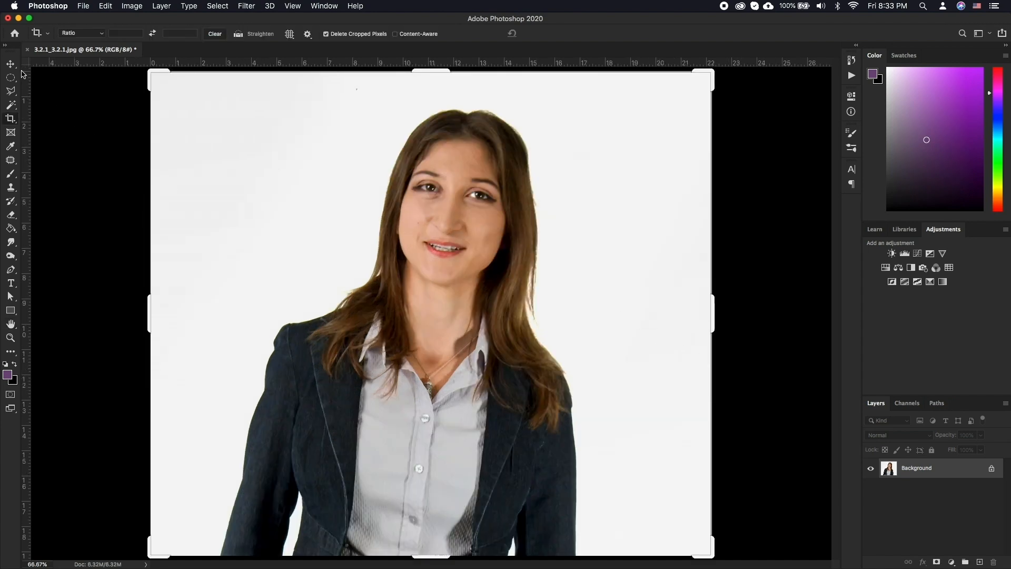
click(11, 64)
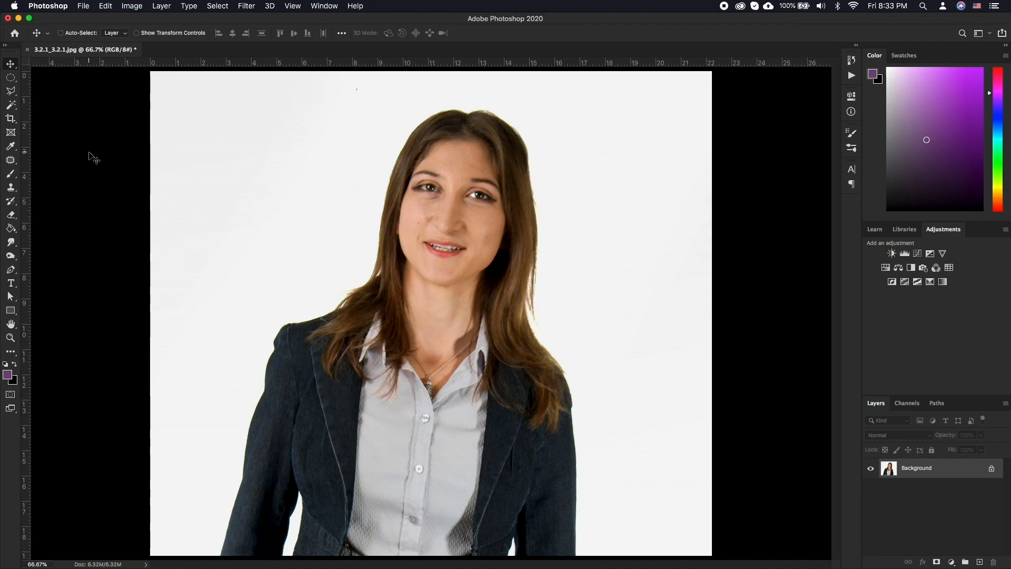